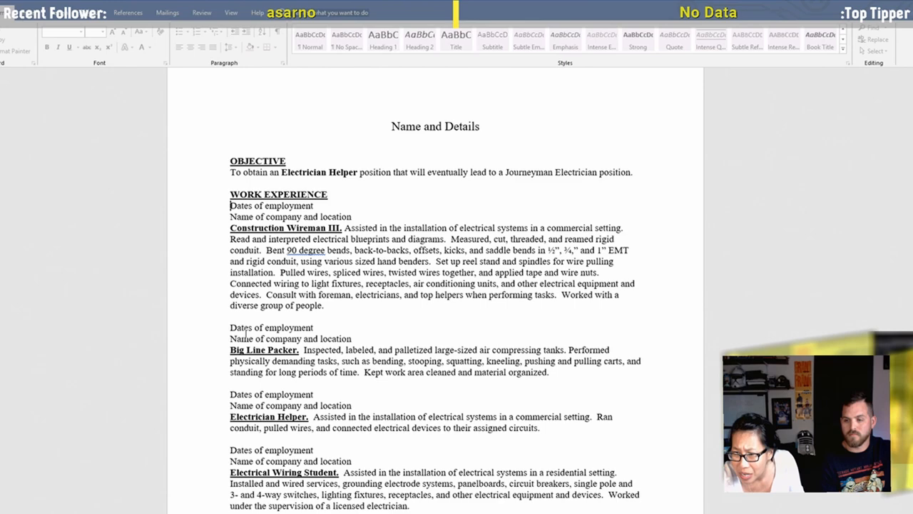
# Scroll down through the CNC programmer resume's objective, experience and education sections.
pyautogui.scroll(-3)
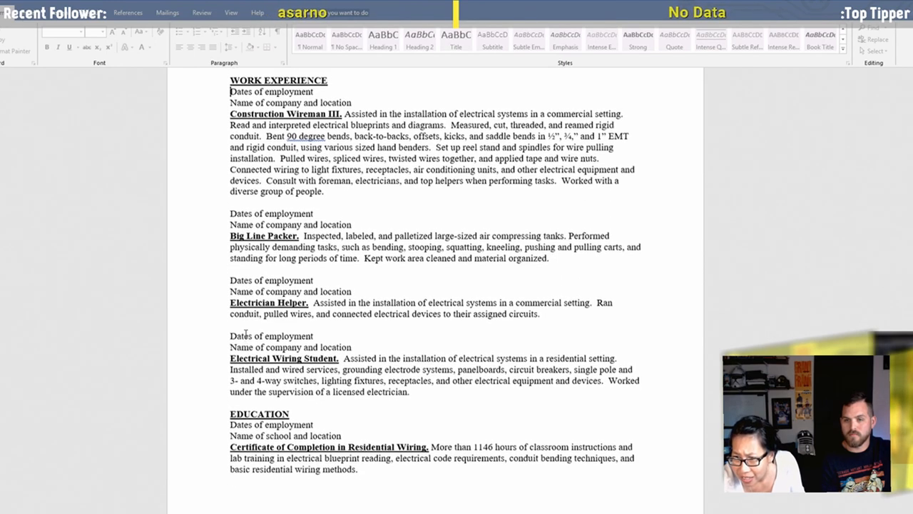
pyautogui.scroll(-3)
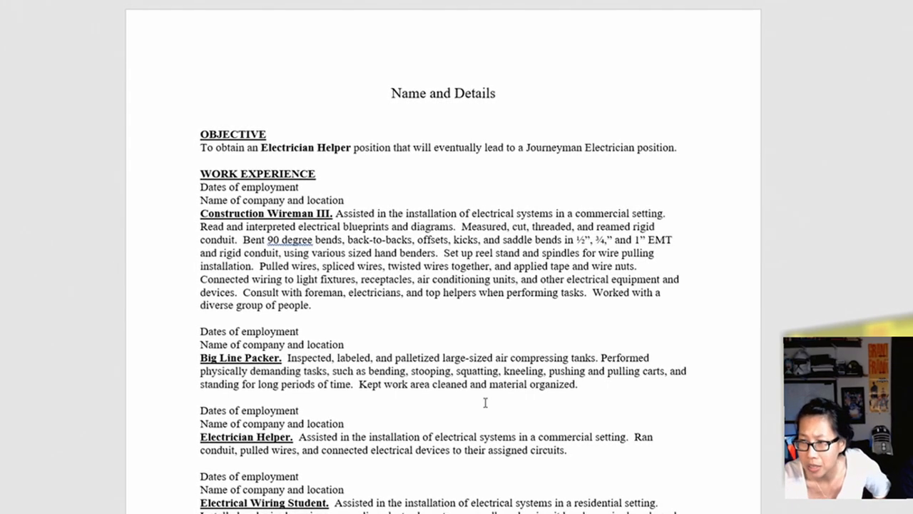
pyautogui.scroll(-3)
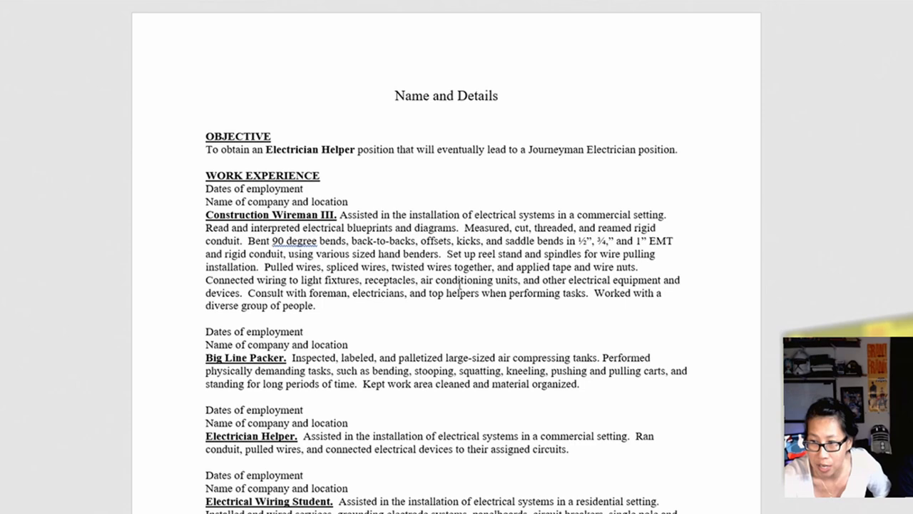
pyautogui.scroll(-3)
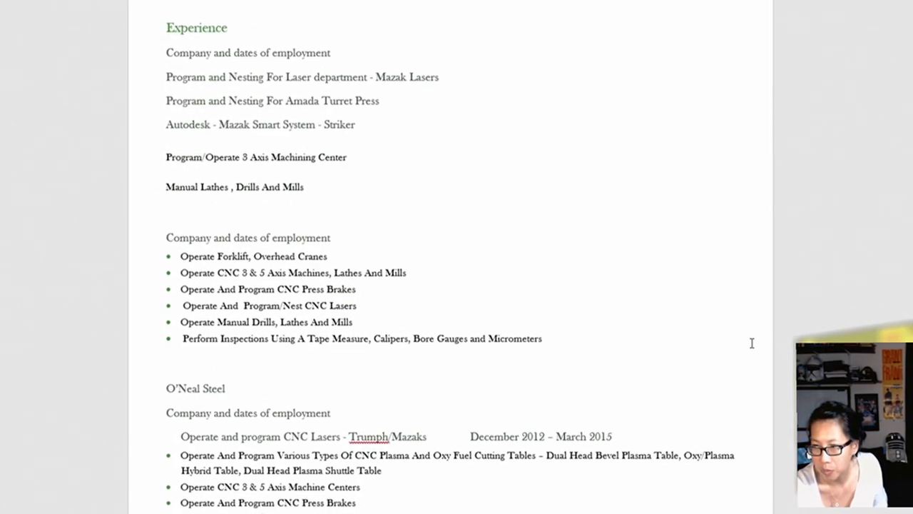
pyautogui.scroll(-3)
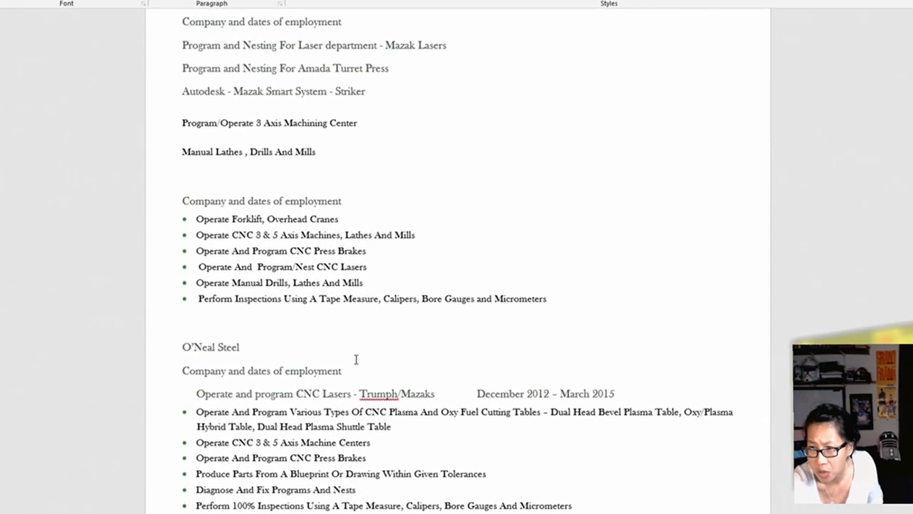
pyautogui.scroll(-3)
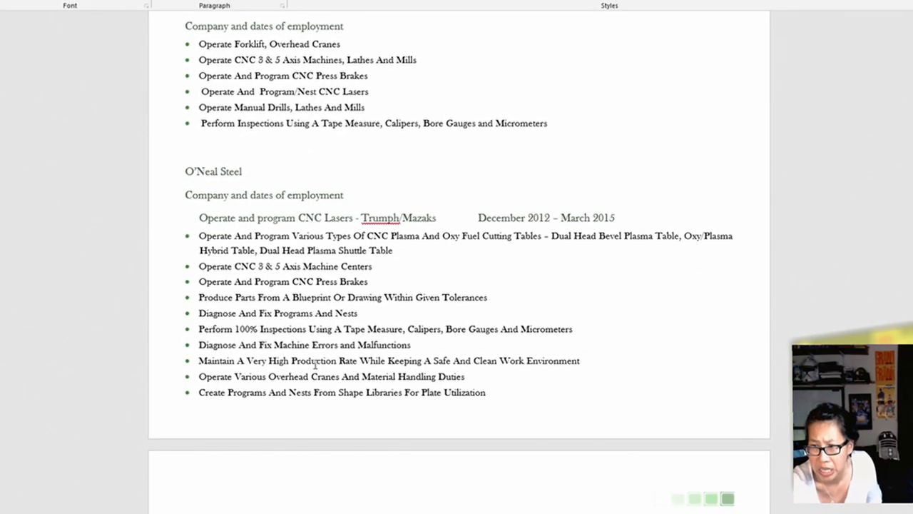
pyautogui.scroll(-3)
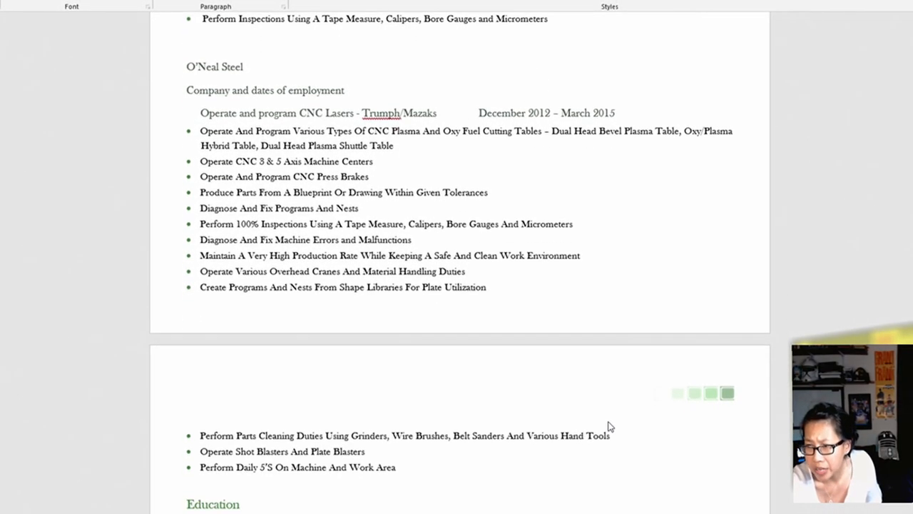
pyautogui.scroll(-3)
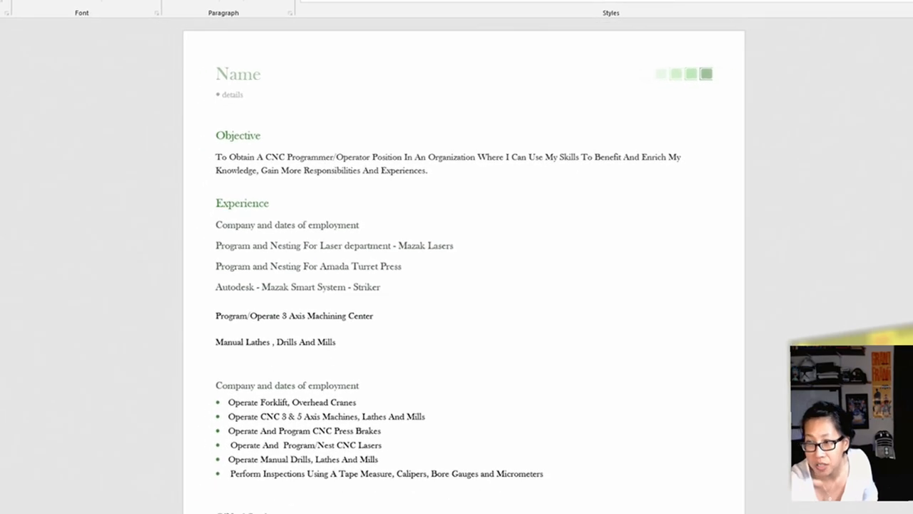
pyautogui.scroll(-3)
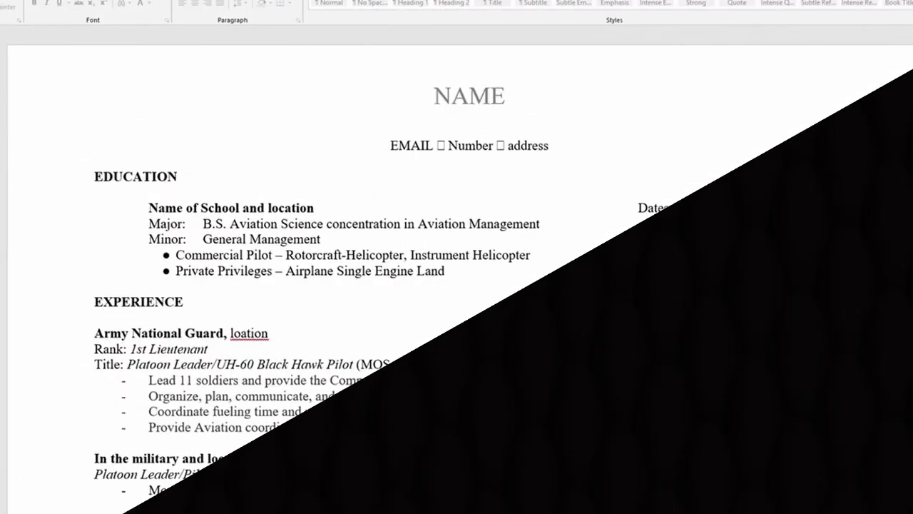
pyautogui.scroll(-3)
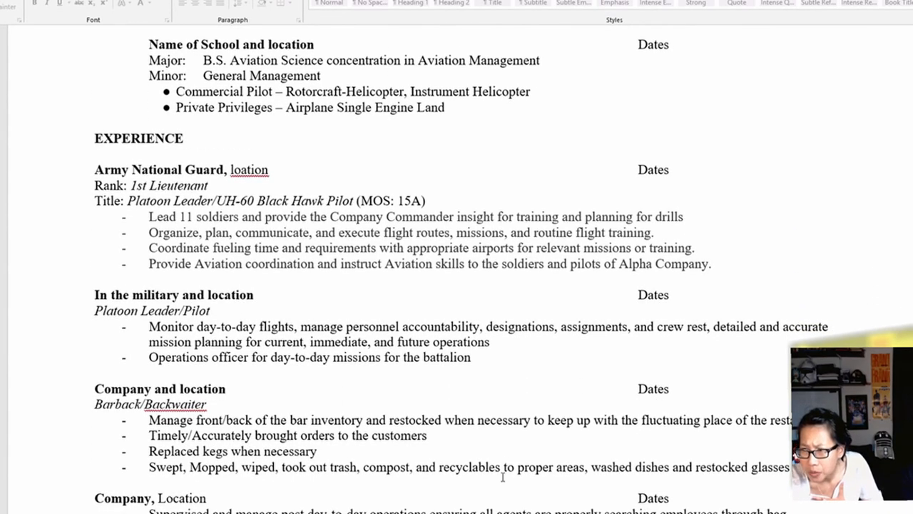
pyautogui.scroll(-3)
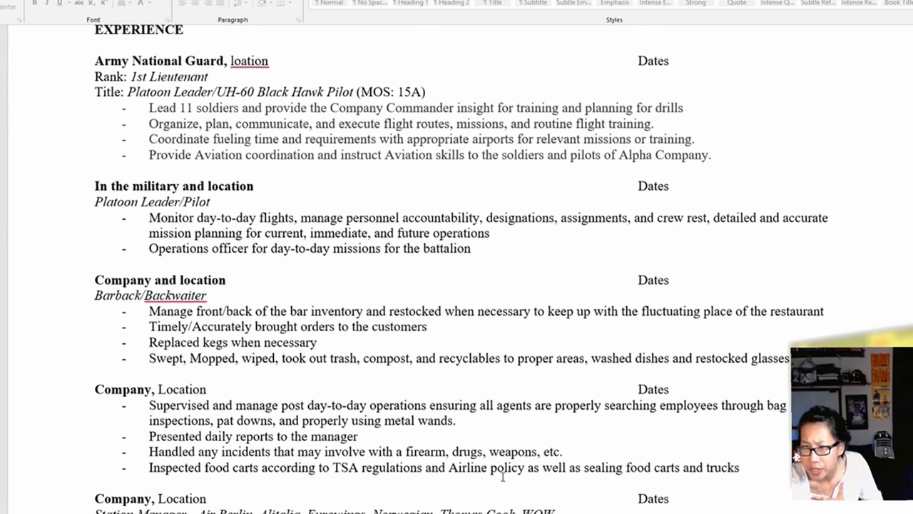
pyautogui.scroll(-3)
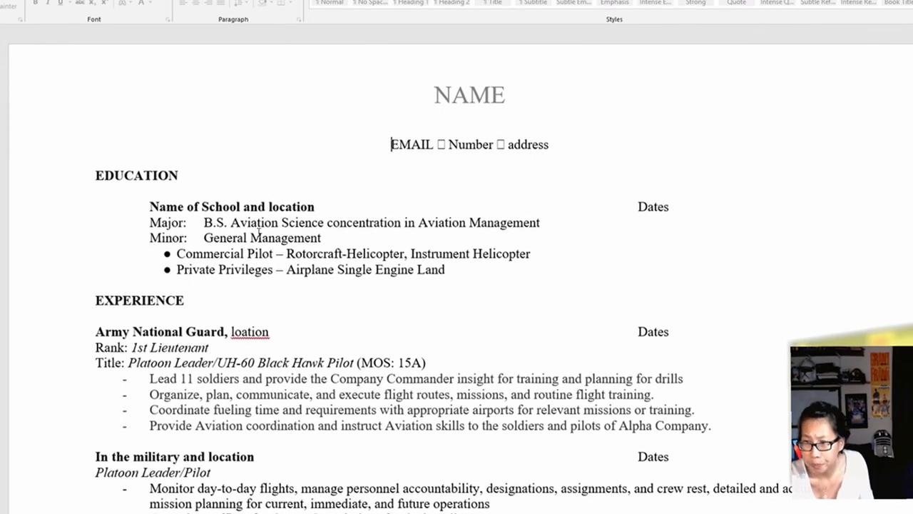
pyautogui.scroll(-3)
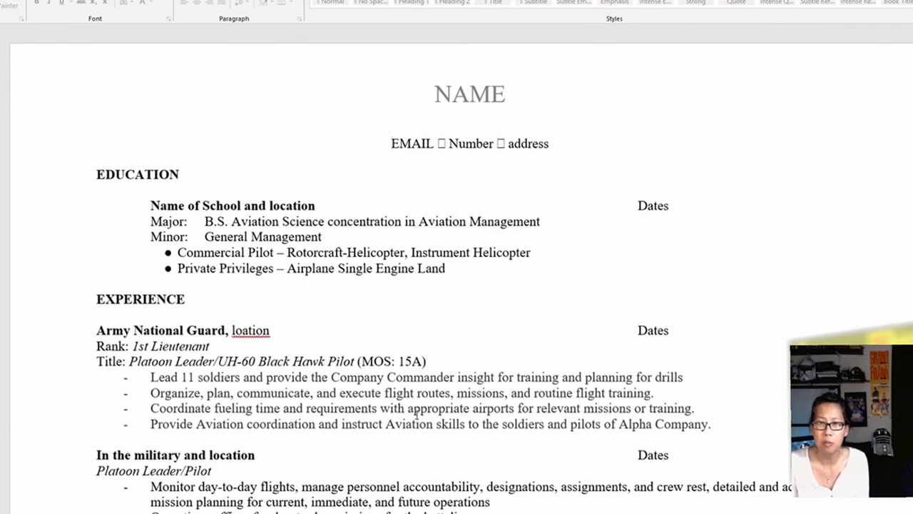
pyautogui.click(391, 144)
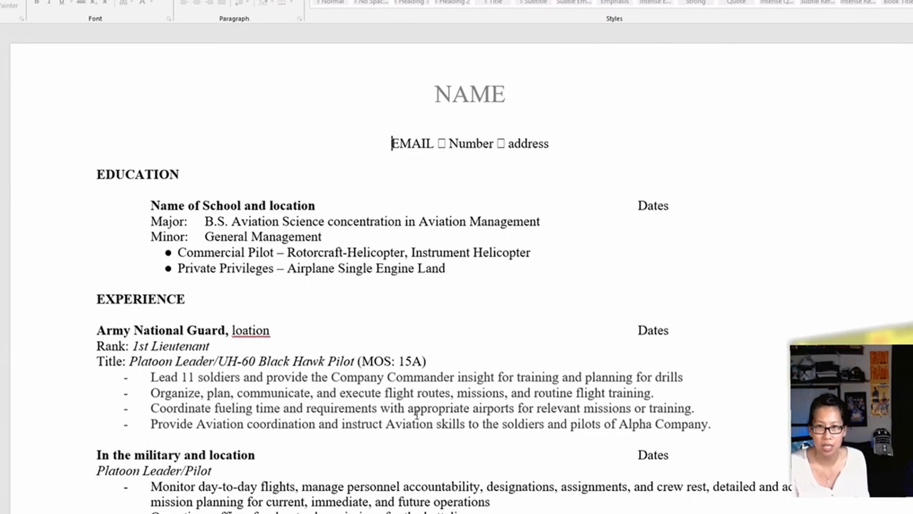